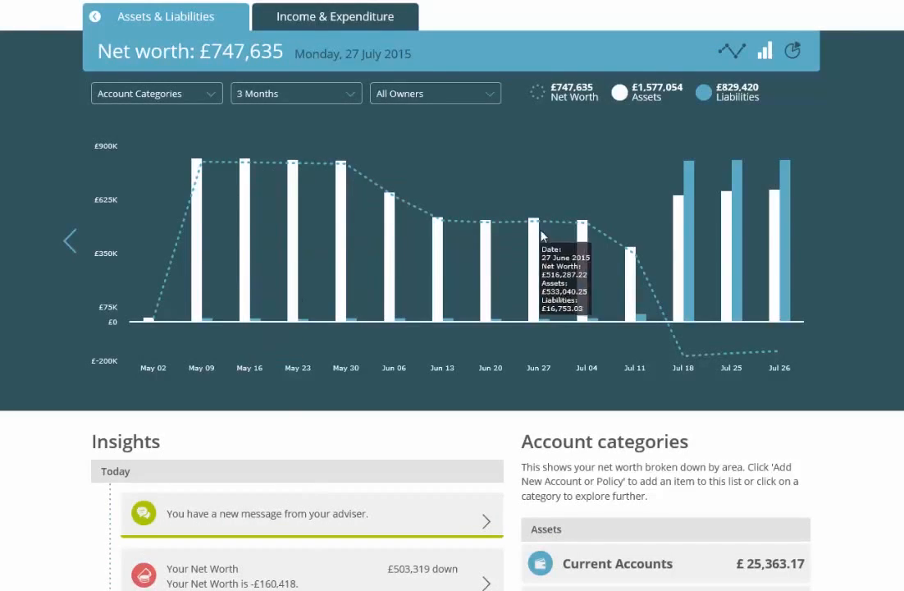
Step: Open Add Accounts and search 'hargreaves' to find Hargreaves Lansdown (UK)
scroll("down", 3)
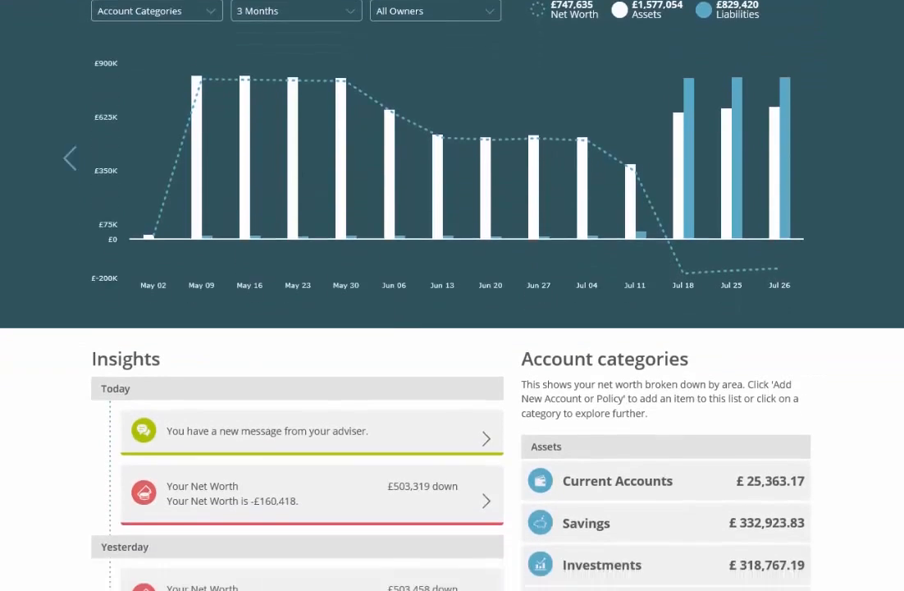
scroll("down", 3)
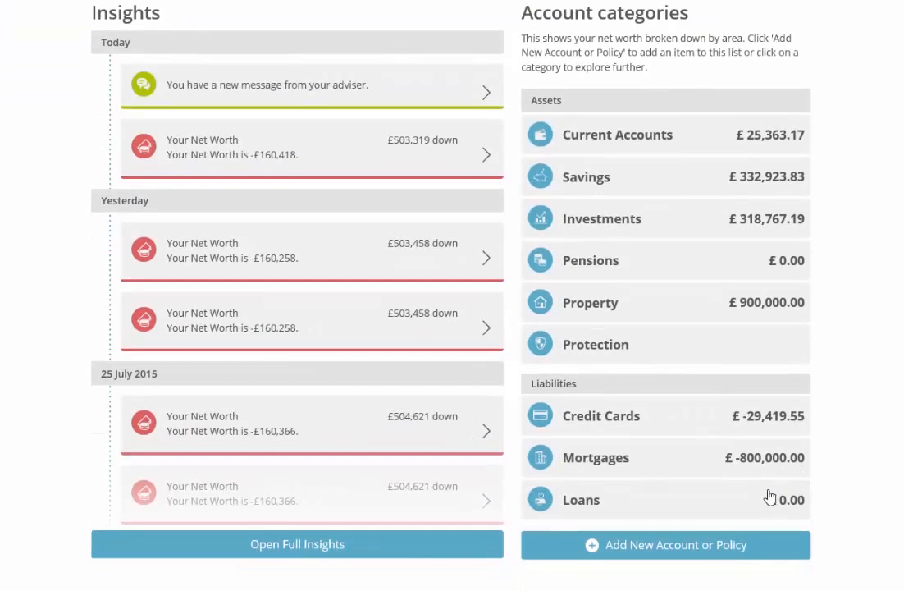
mouse_move(701, 545)
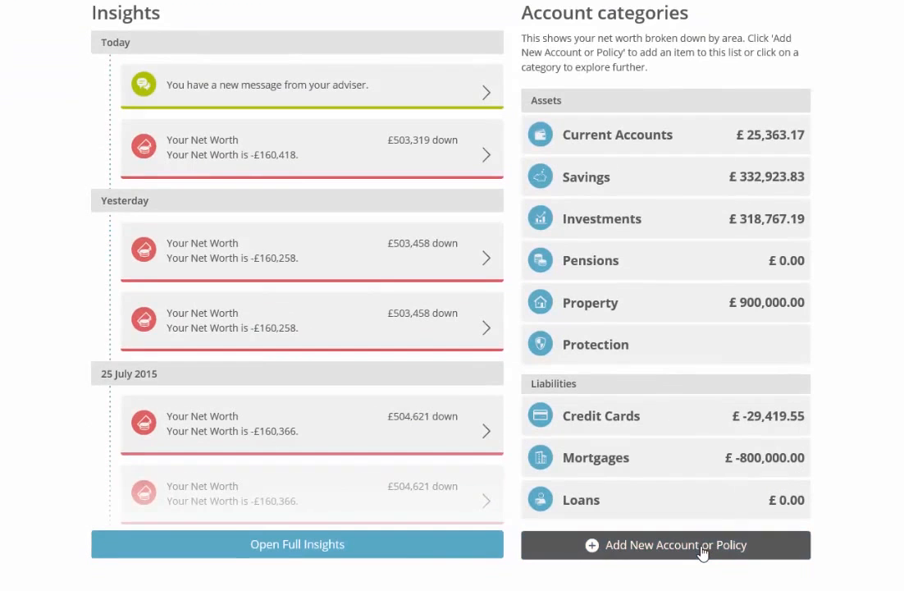
left_click(665, 545)
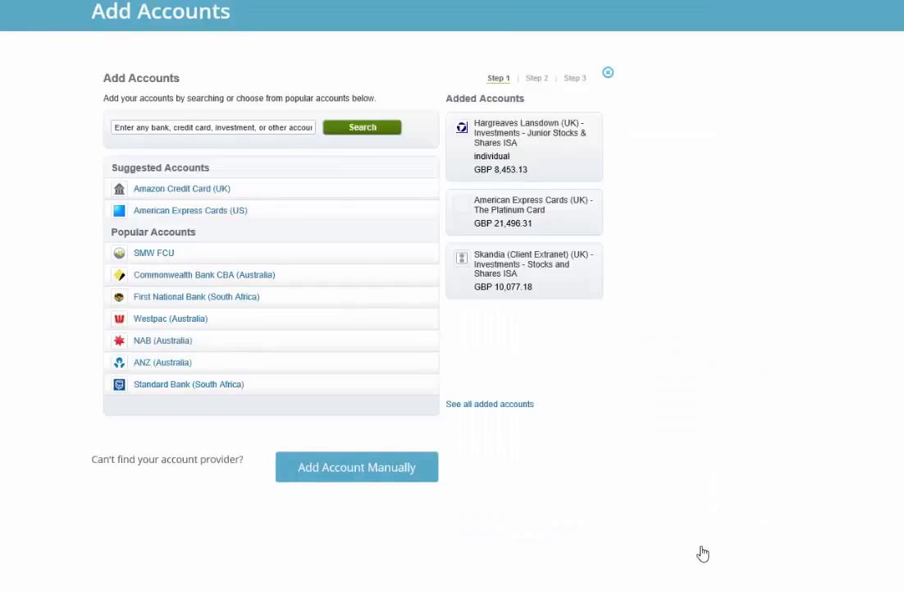
left_click(212, 127)
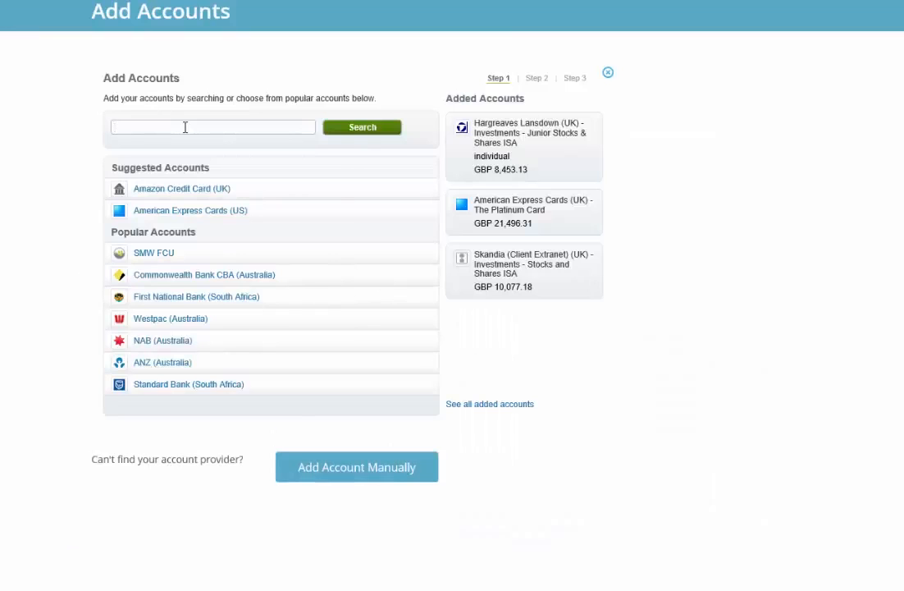
type("N")
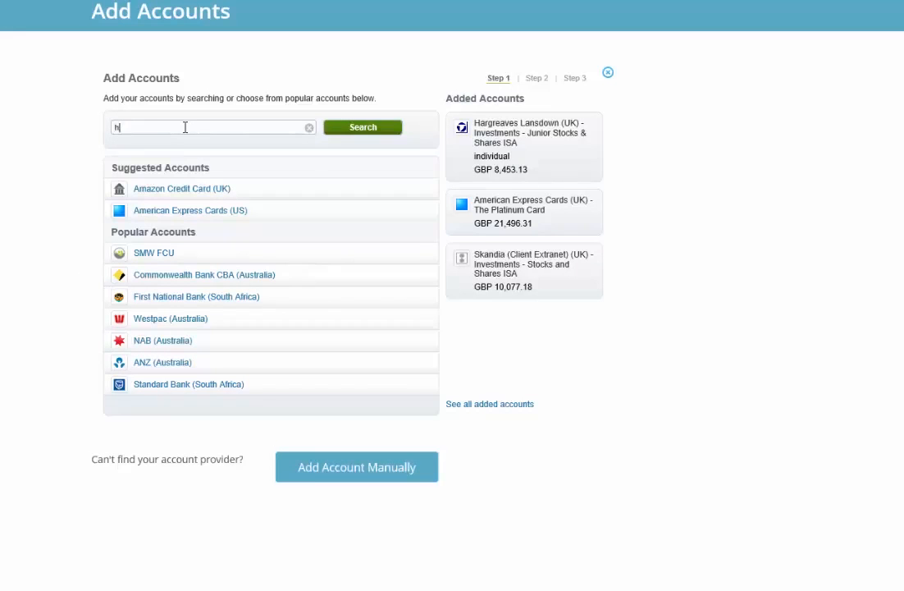
type("hargreaves")
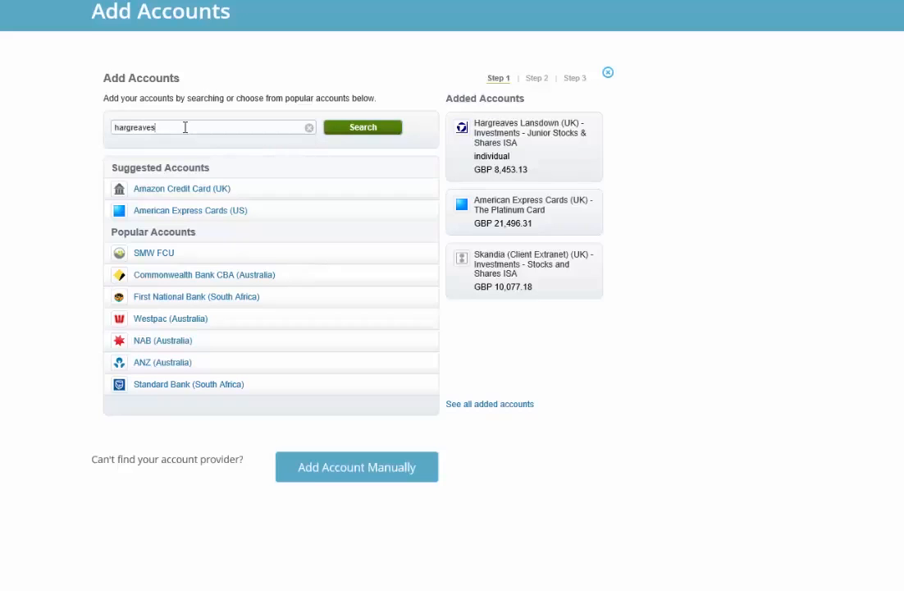
left_click(362, 127)
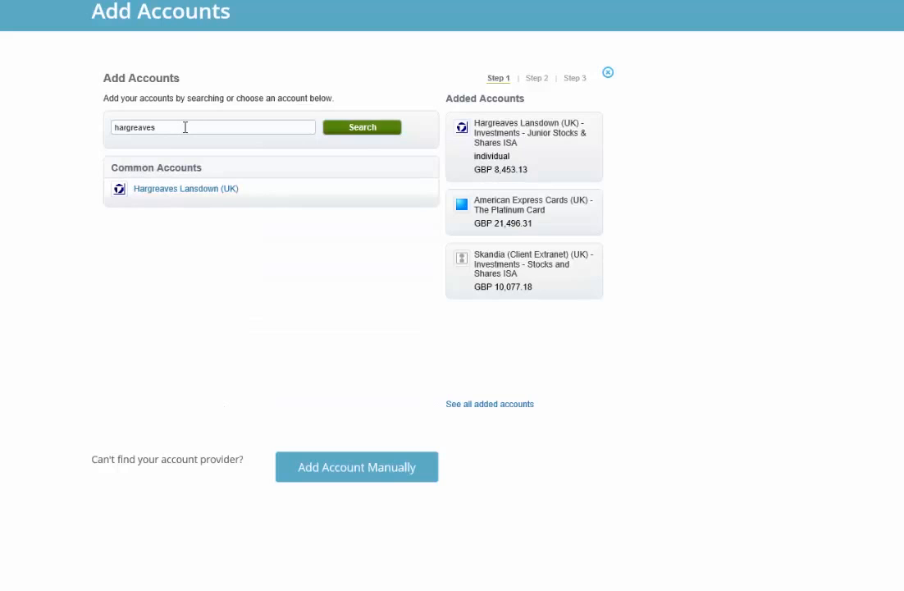
mouse_move(184, 189)
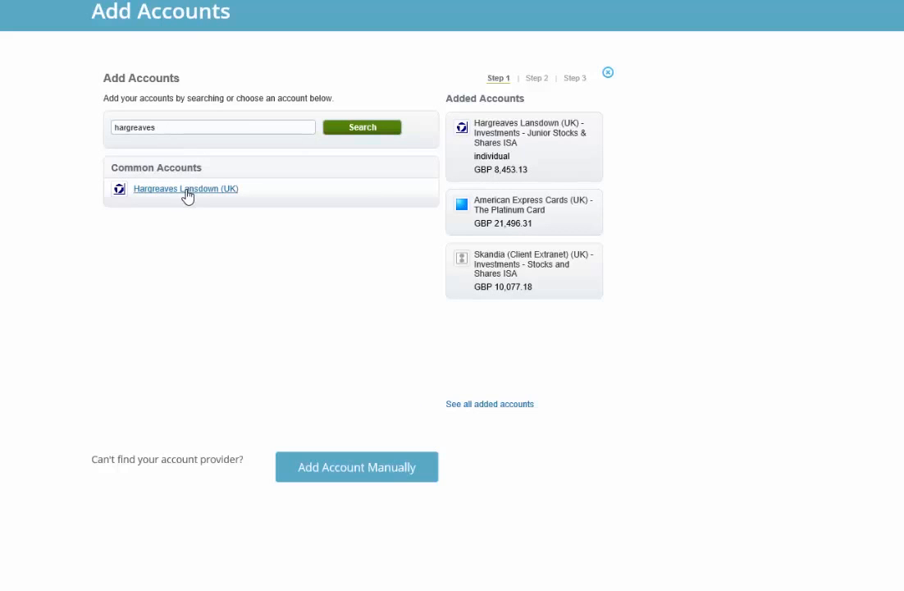
Step: Choose Hargreaves Lansdown (UK) and enter the date of birth and master password credentials
left_click(185, 189)
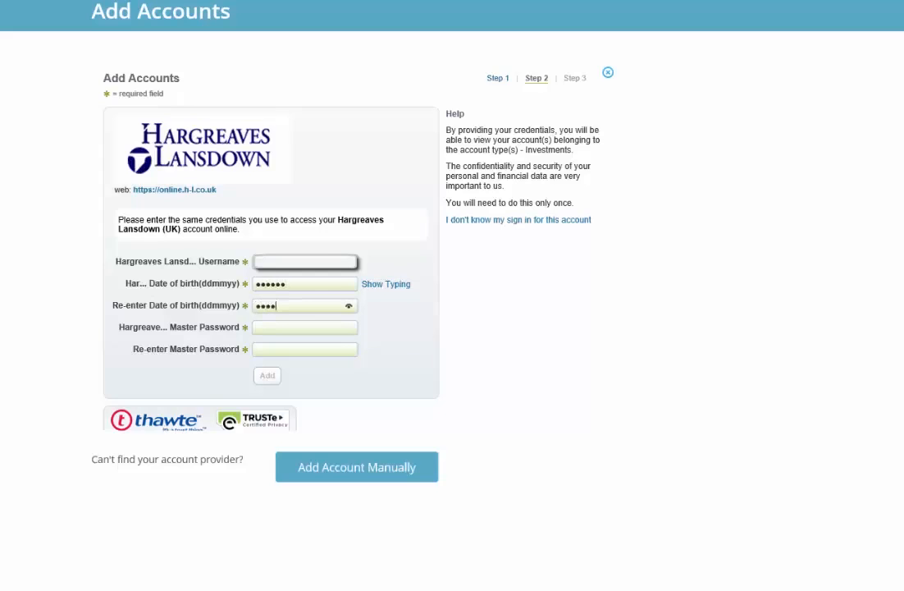
left_click(305, 327)
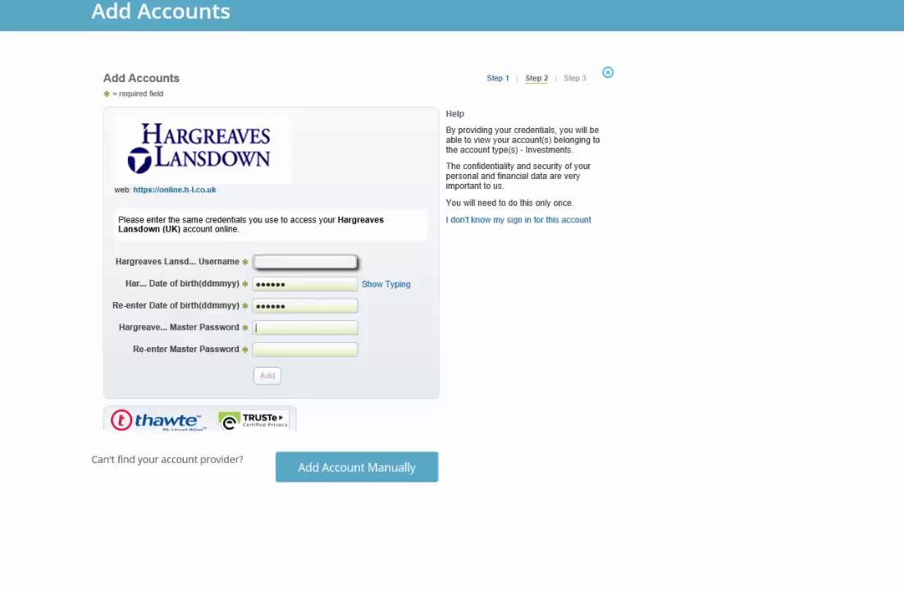
type("•")
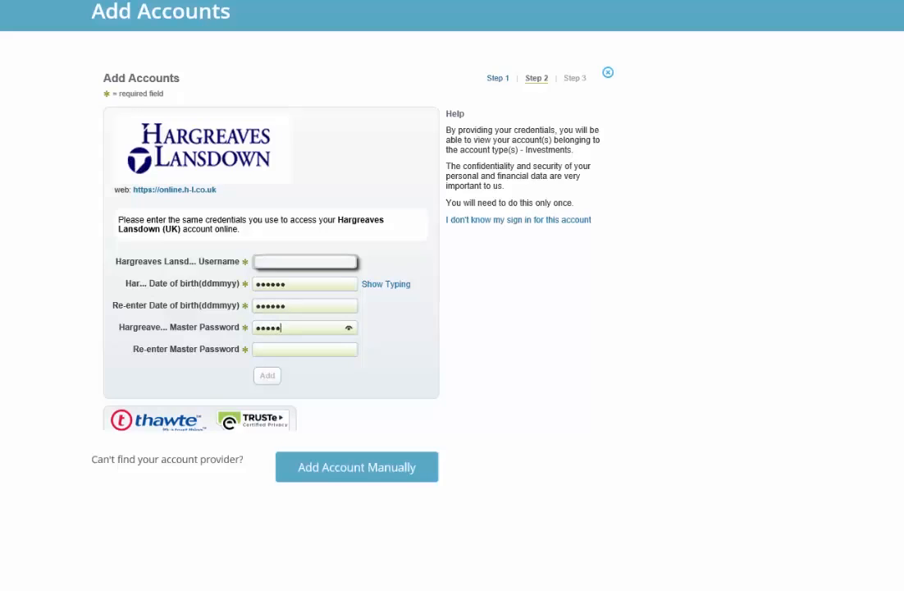
type("••")
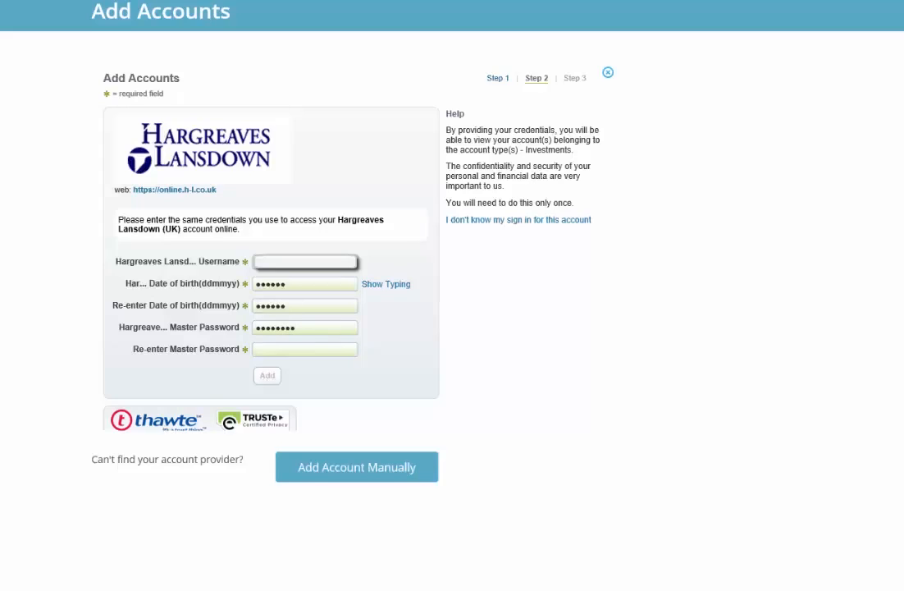
type("•")
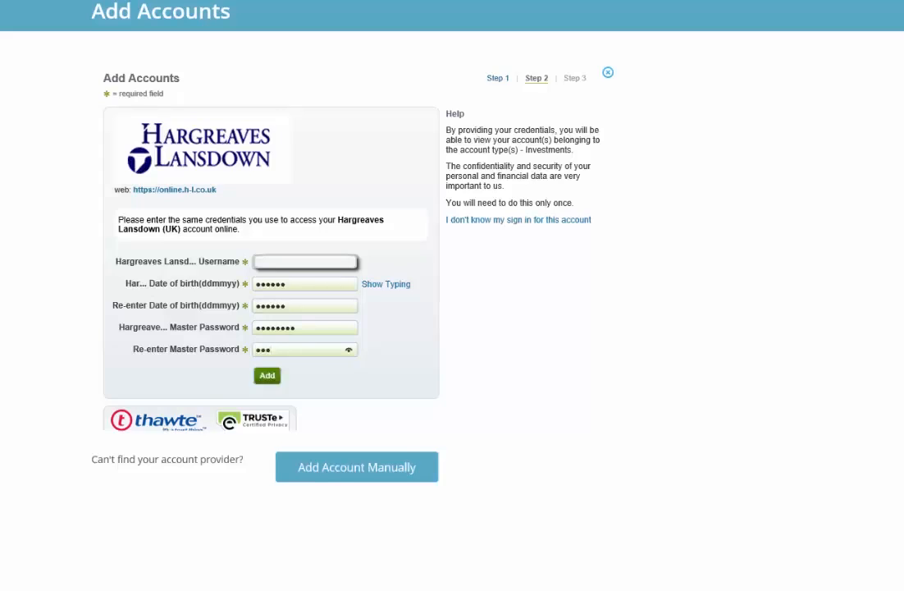
type("••")
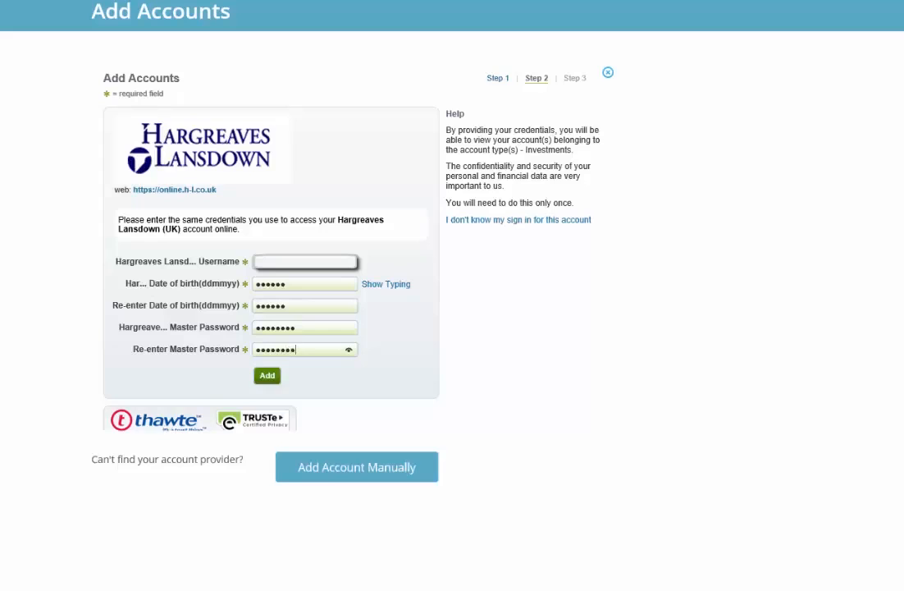
mouse_move(268, 379)
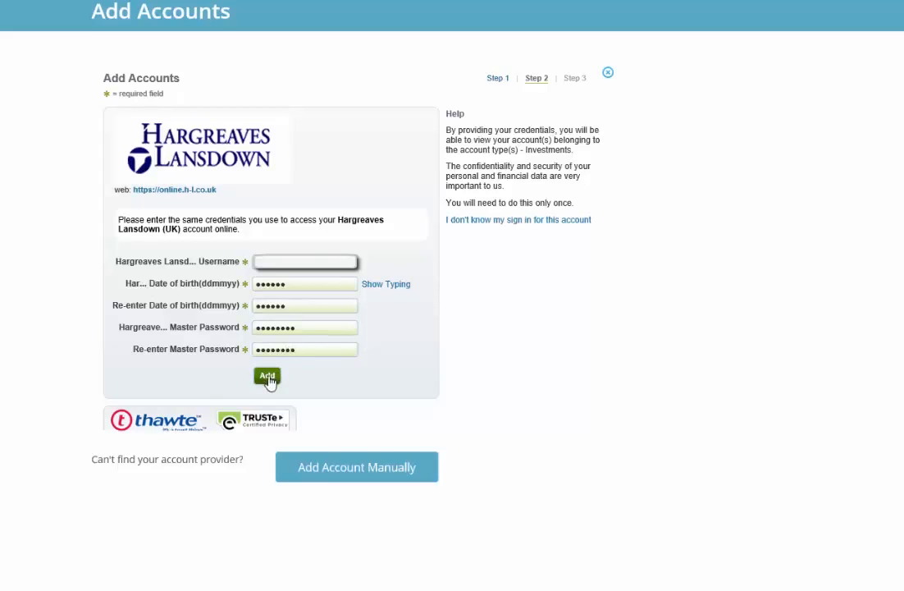
Step: Submit the Hargreaves Lansdown credentials so PFP verifies them and gathers account data
left_click(267, 378)
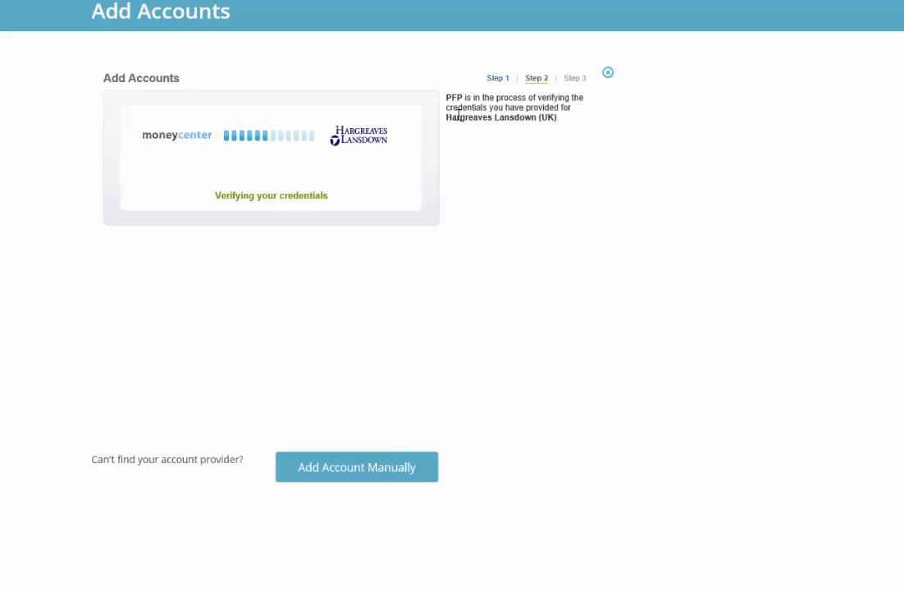
mouse_move(534, 137)
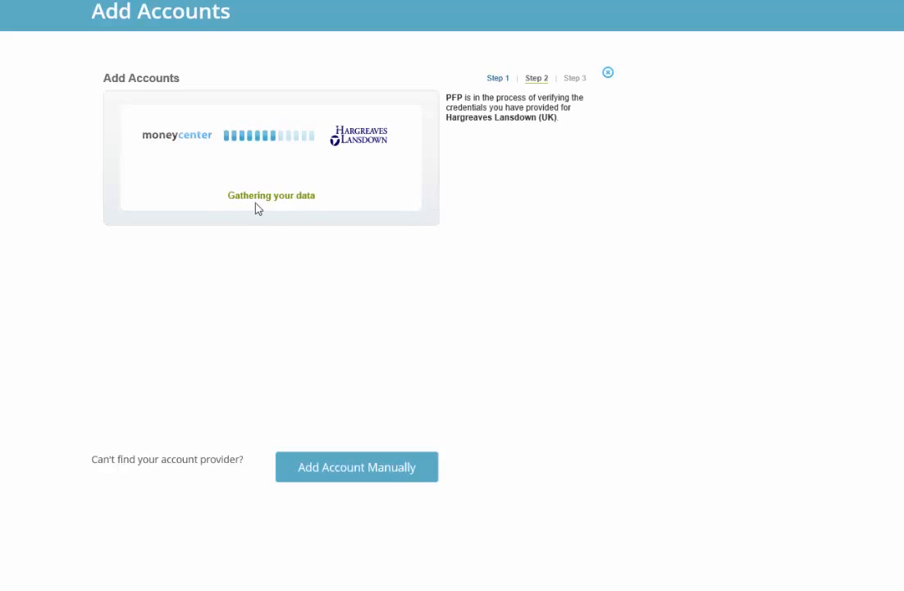
mouse_move(320, 232)
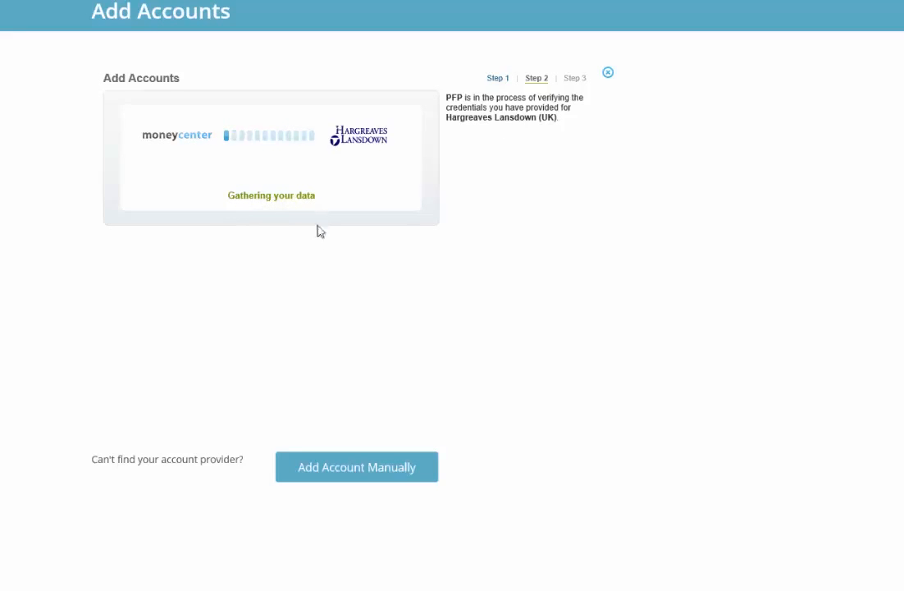
mouse_move(321, 265)
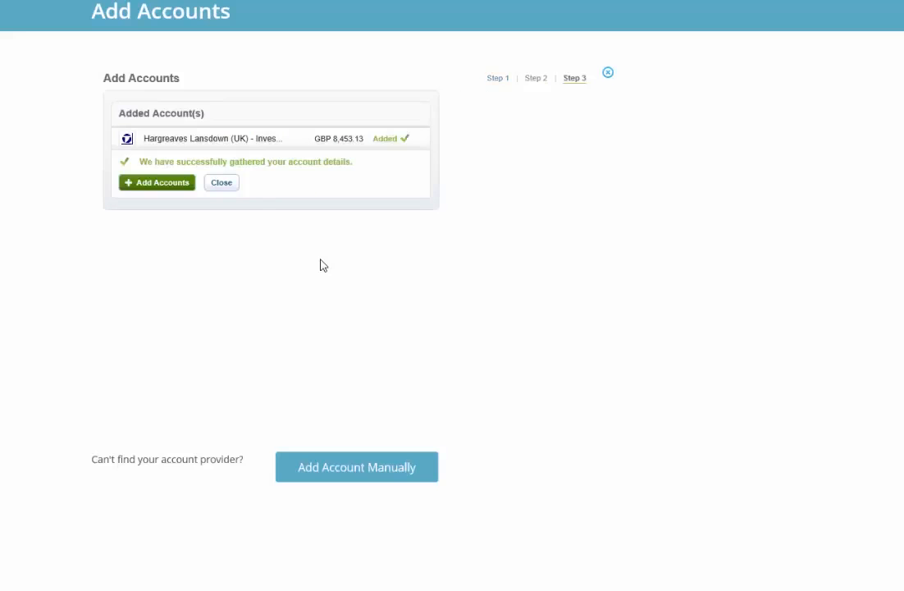
mouse_move(222, 183)
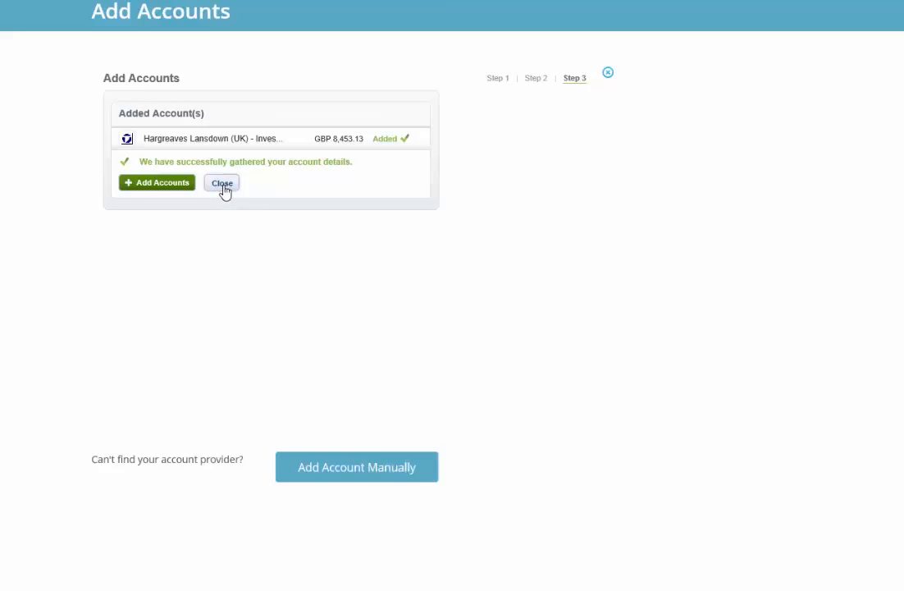
Step: Close the wizard, return to Overview, and scroll to the Account categories list
left_click(222, 182)
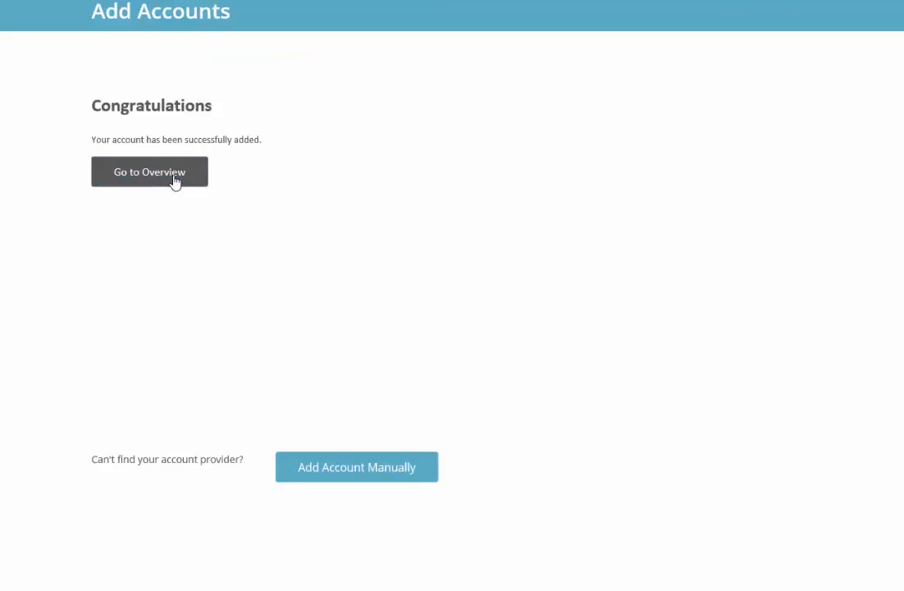
left_click(149, 172)
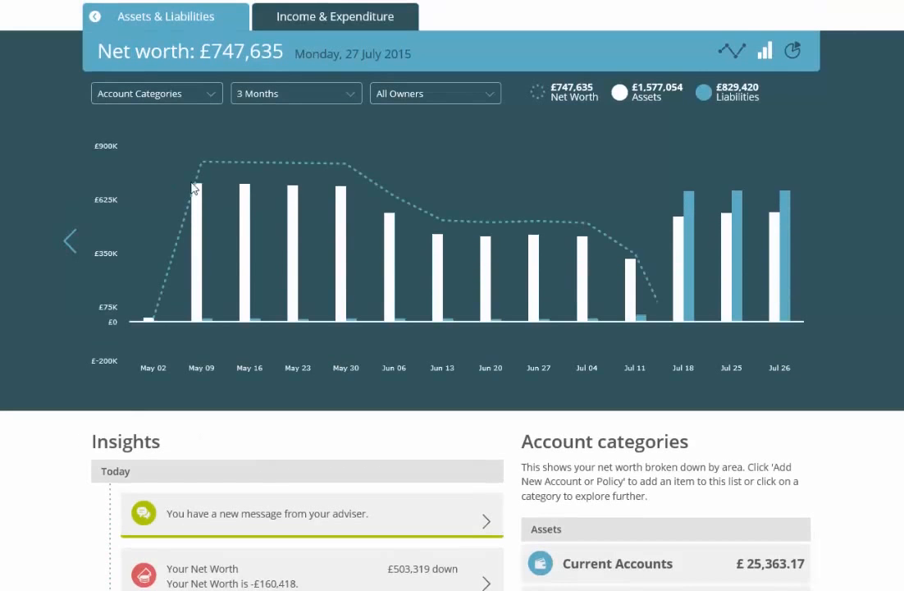
scroll("down", 3)
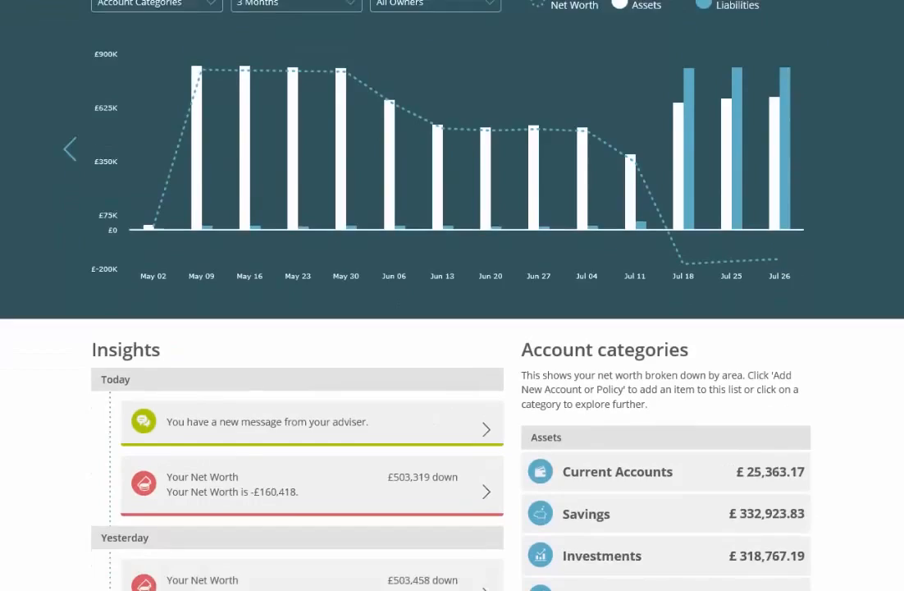
scroll("down", 3)
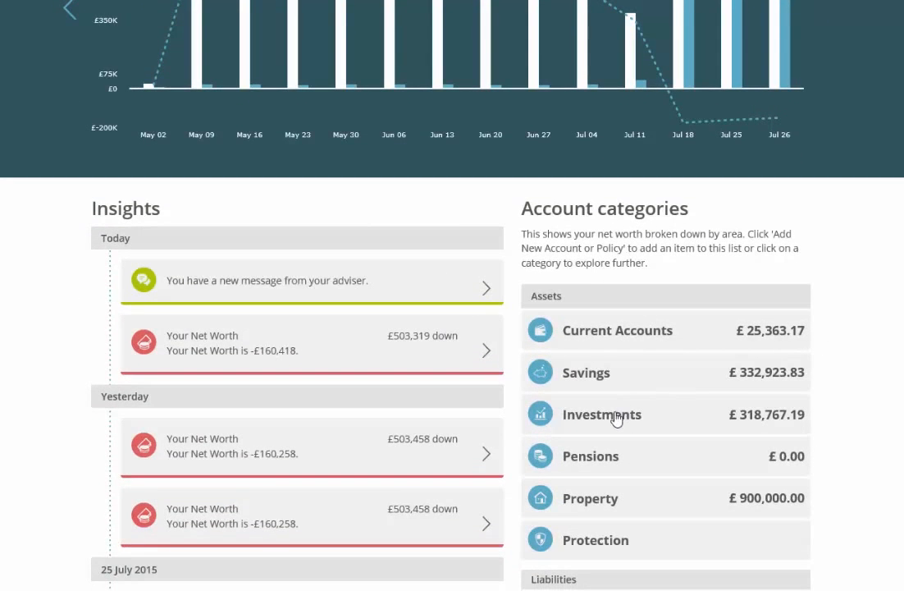